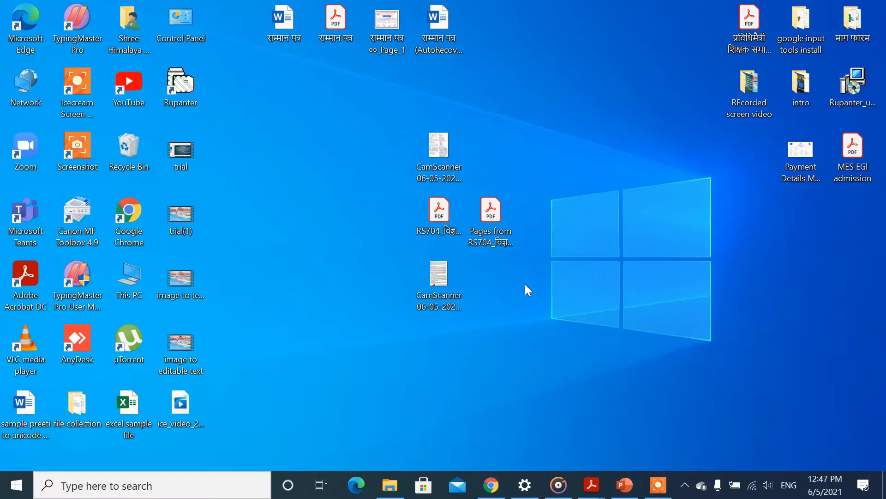
mouse_move(517, 459)
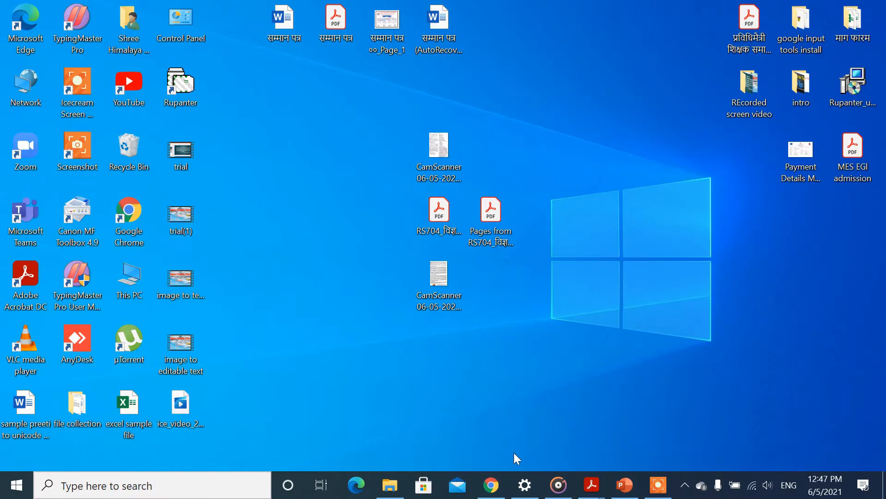
Launch Google Chrome from the taskbar.
click(490, 484)
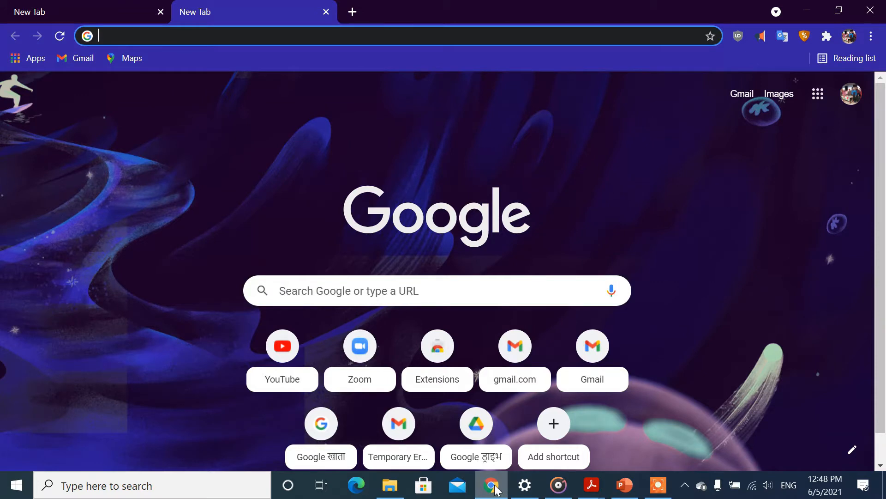
Go to docs.google.com via the 'docs' address-bar suggestion.
text(docs.google.com)
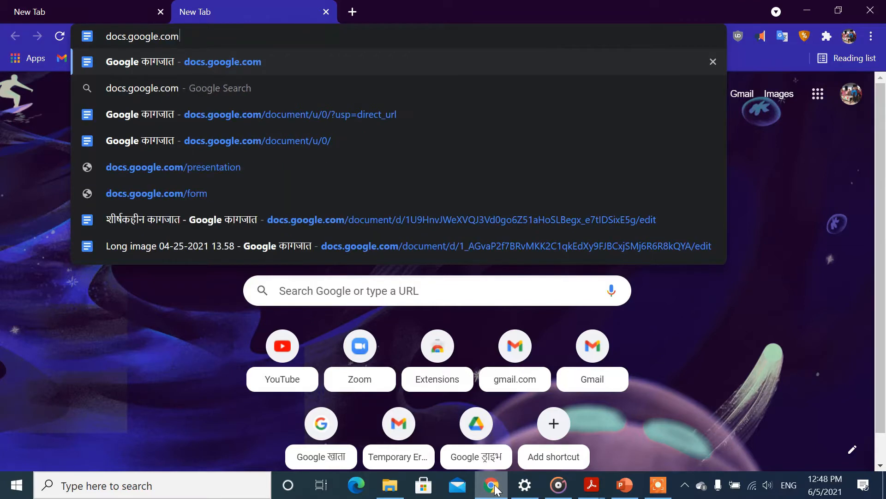
click(258, 141)
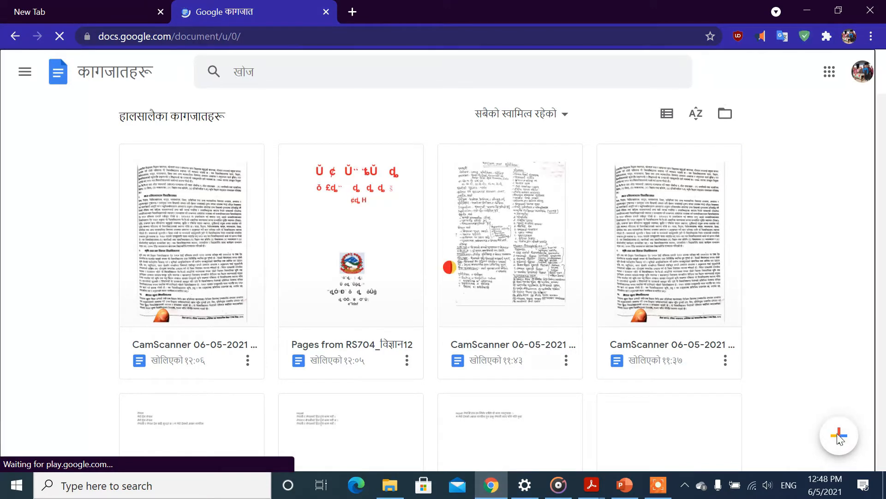
Create a blank document and place the cursor on the empty page.
click(839, 435)
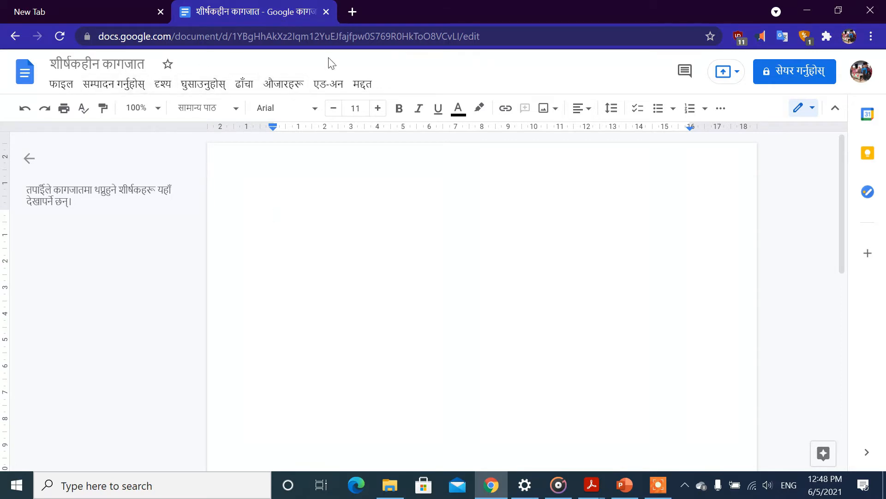
mouse_move(285, 86)
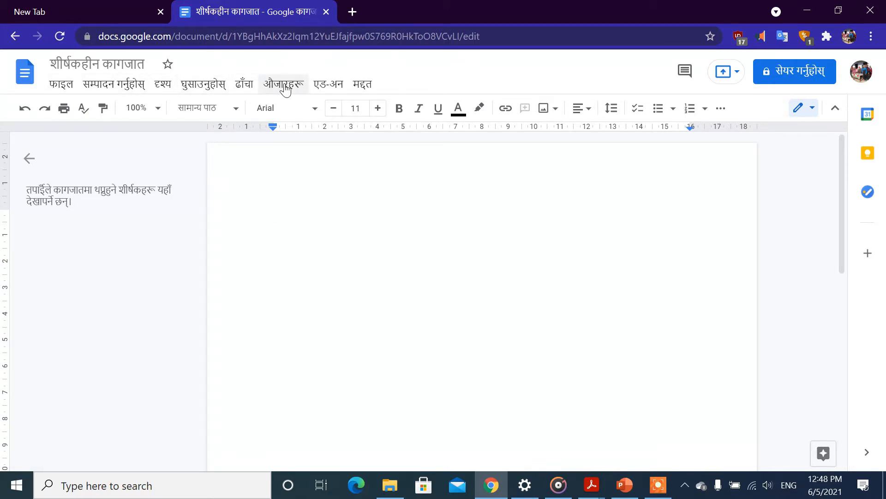
click(274, 215)
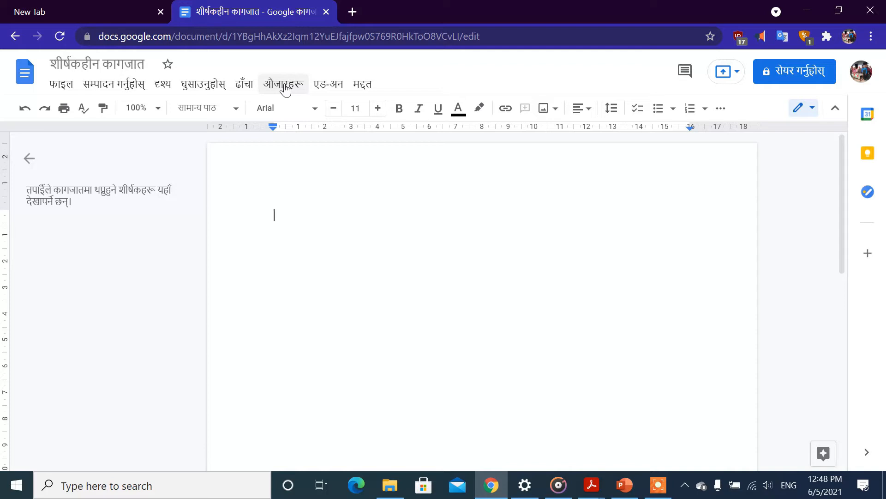
mouse_move(316, 129)
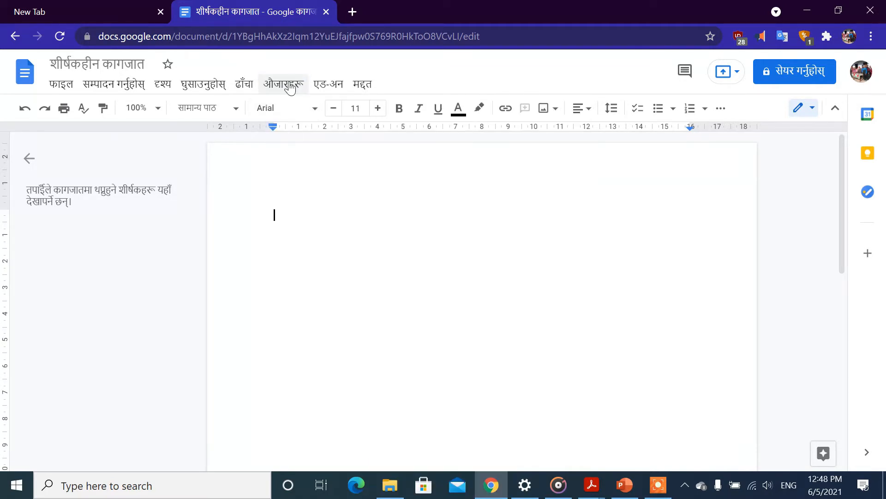
Enable Tools > Voice typing and show its dictation language list.
click(283, 84)
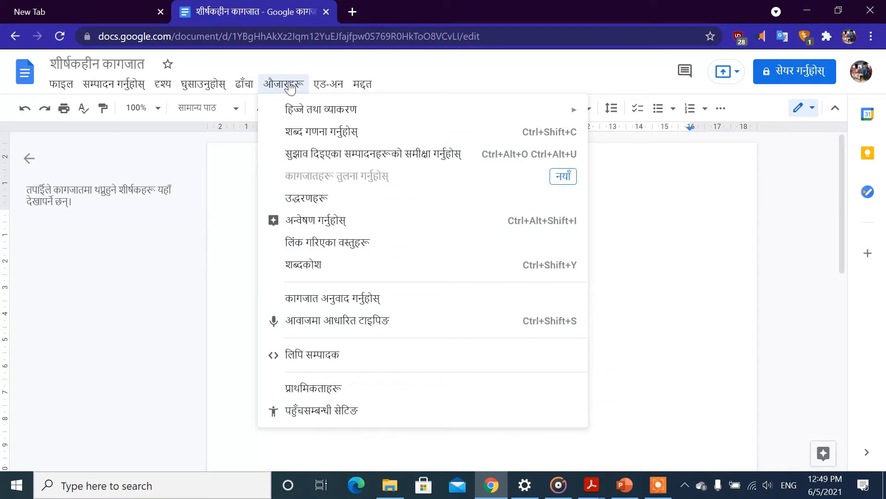
mouse_move(309, 323)
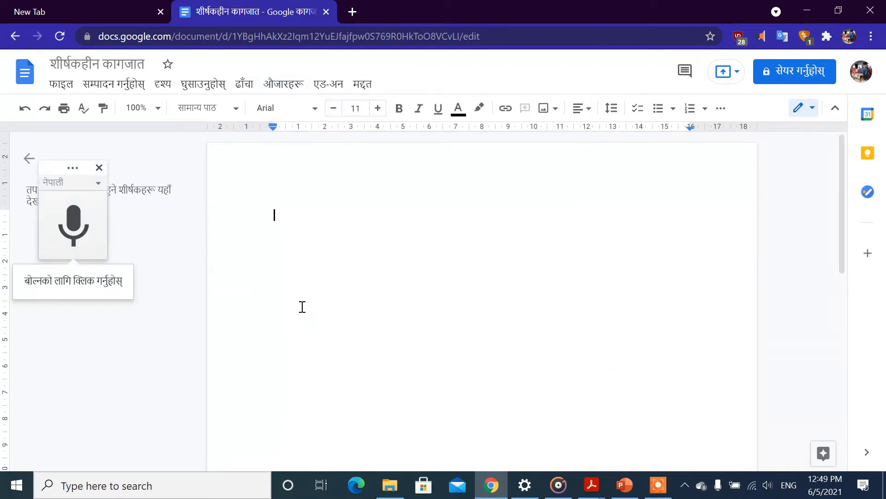
mouse_move(99, 271)
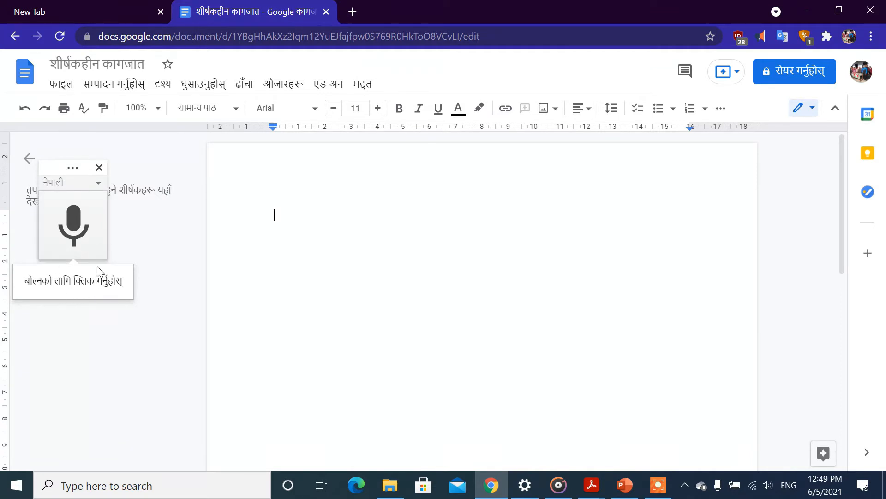
mouse_move(127, 145)
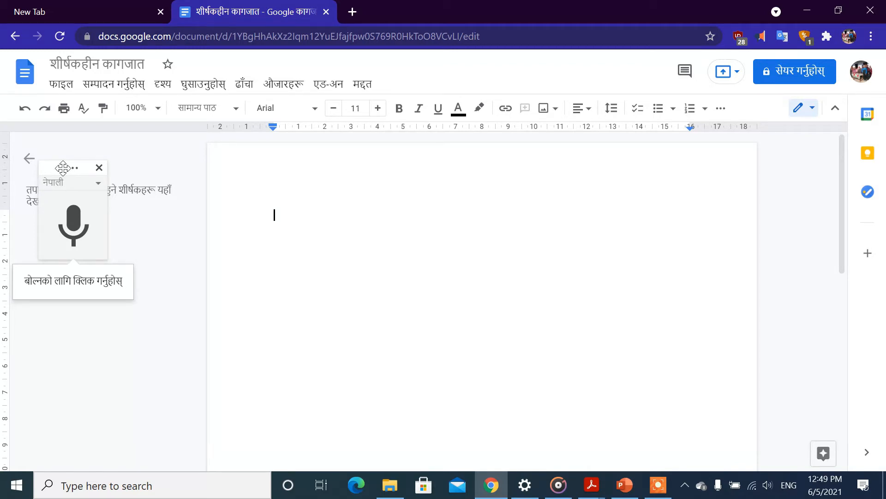
mouse_move(115, 160)
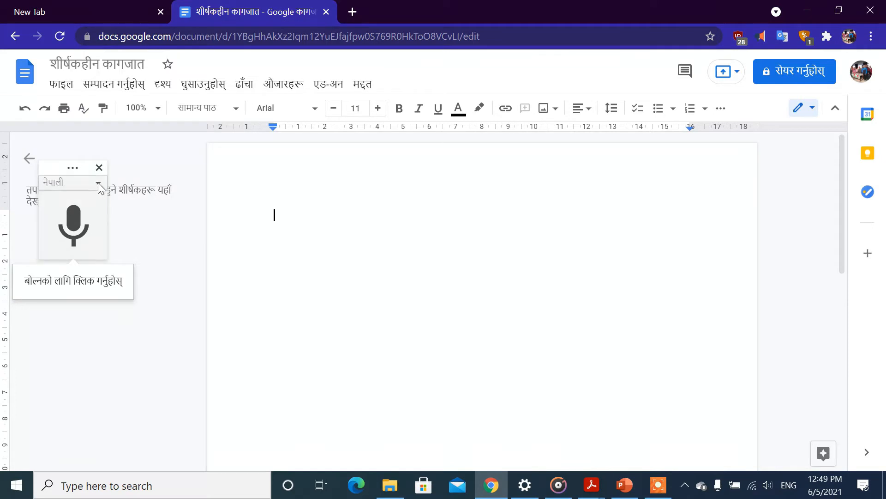
click(98, 182)
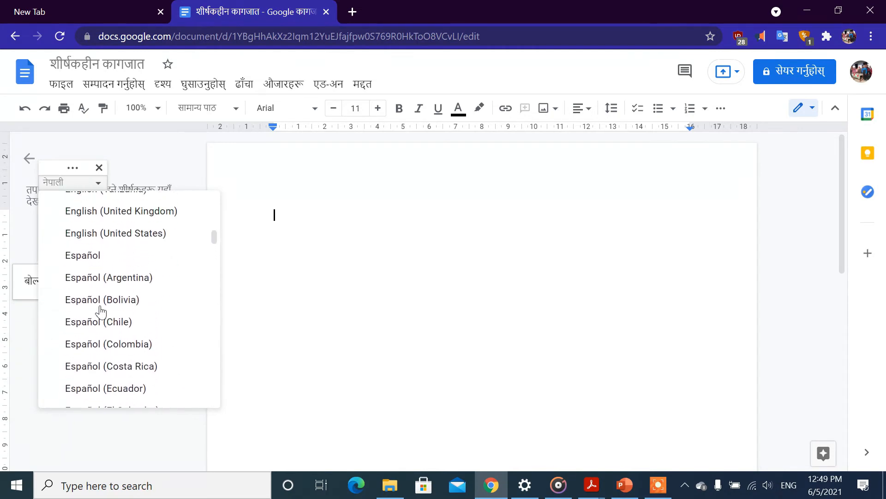
Keep Nepali and dictate the heading कक्षाकोठामा प्रभावकारी संचार, then start a new line.
click(72, 182)
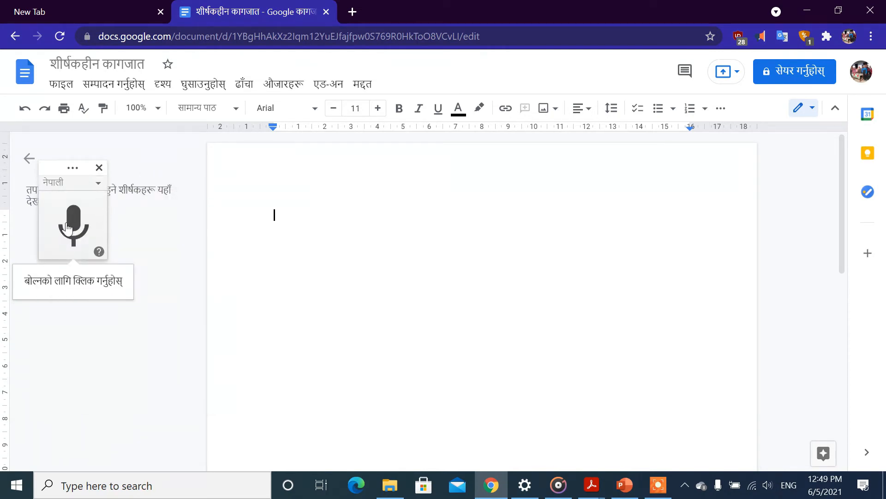
mouse_move(86, 237)
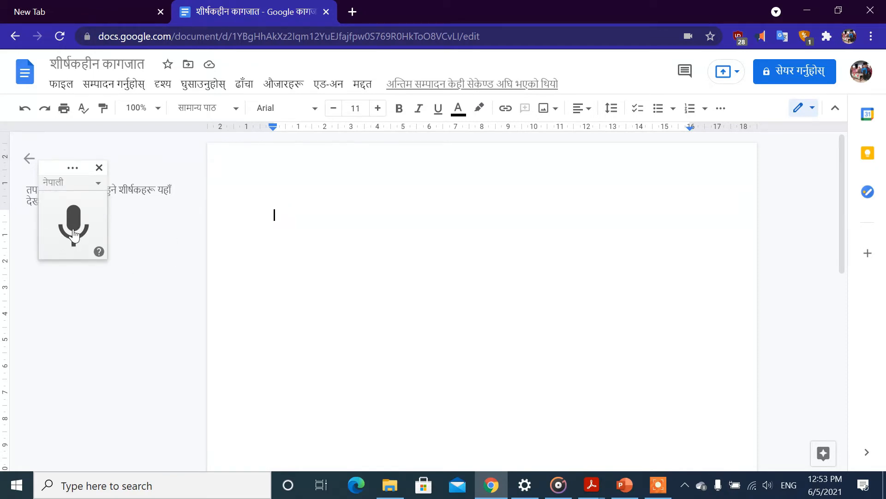
click(73, 225)
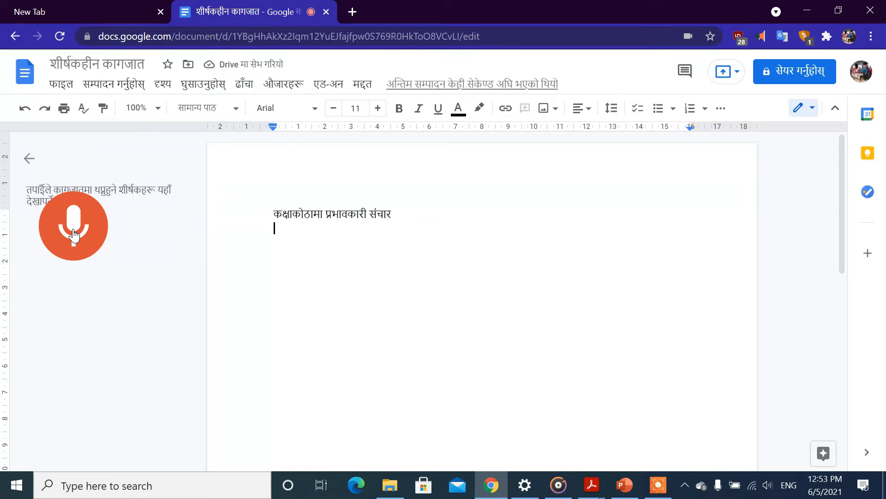
text(सञ्चार प्रमुख स्थल)
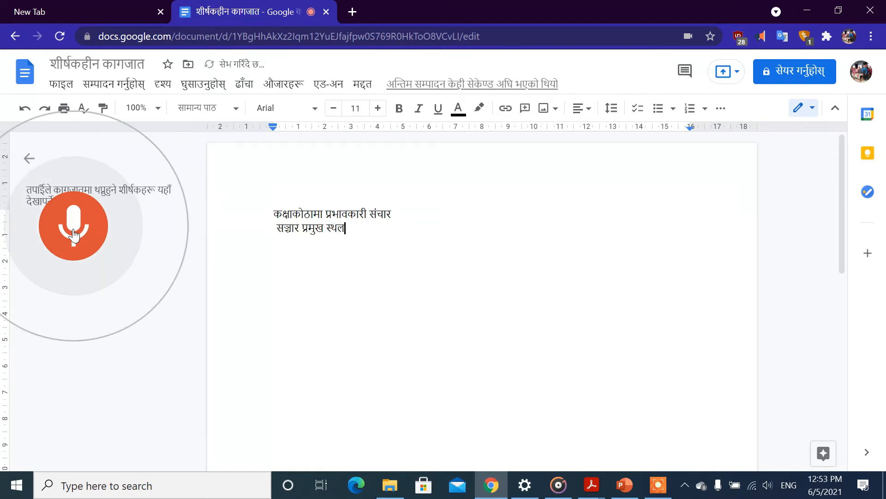
text(cod)
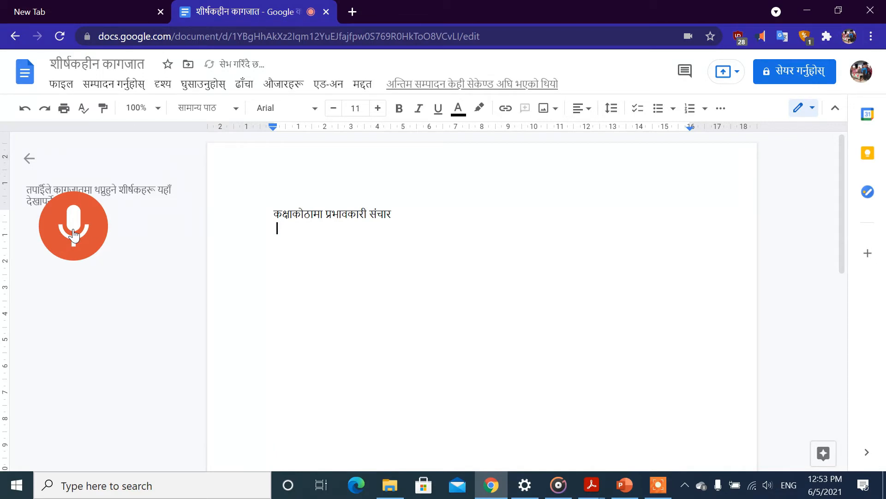
Dictate the Nepali classroom-learning paragraph from सिकाइको प्रमुख to सिकाइमा जोड दिन्छ।.
click(73, 225)
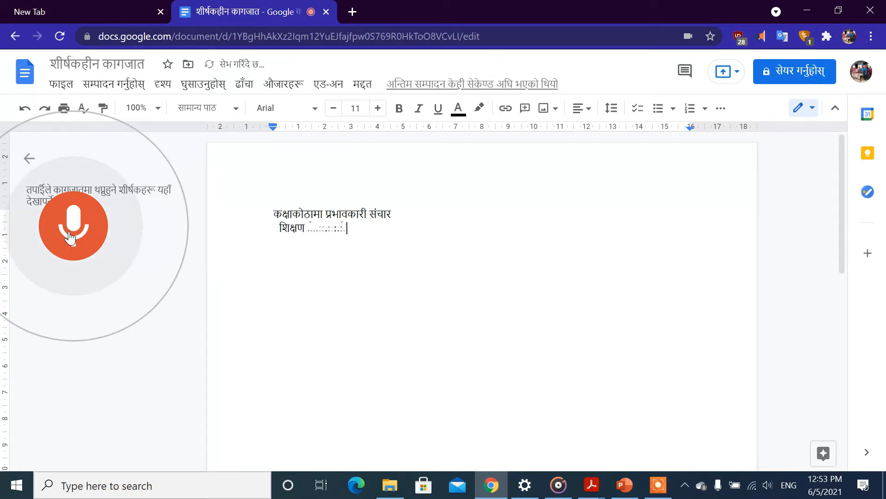
text(सिकाइको प्रमुख थलो कक्षाकोठा हो। आधुनि)
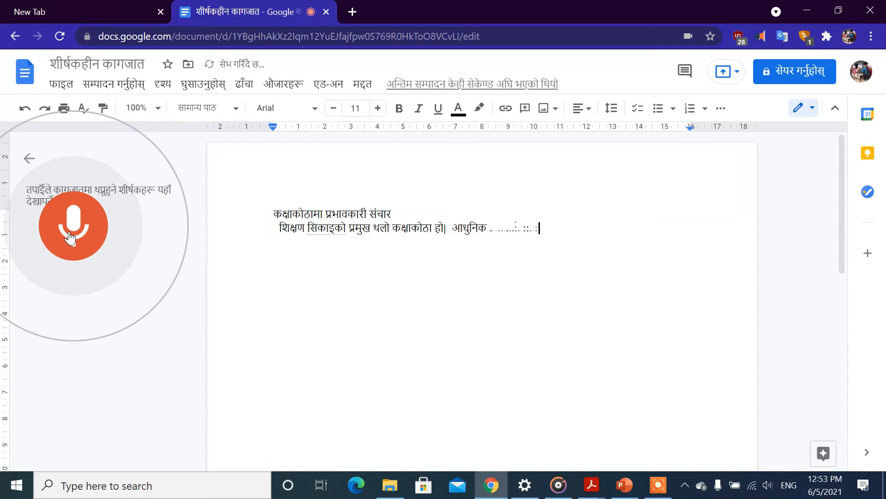
text(कक्षाकोठामा)
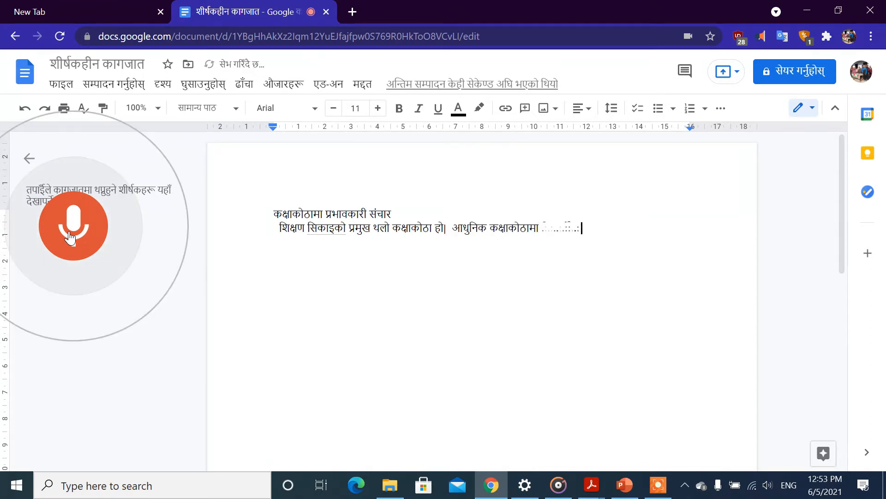
text(विद्यार्थीका रुचि क्षमता)
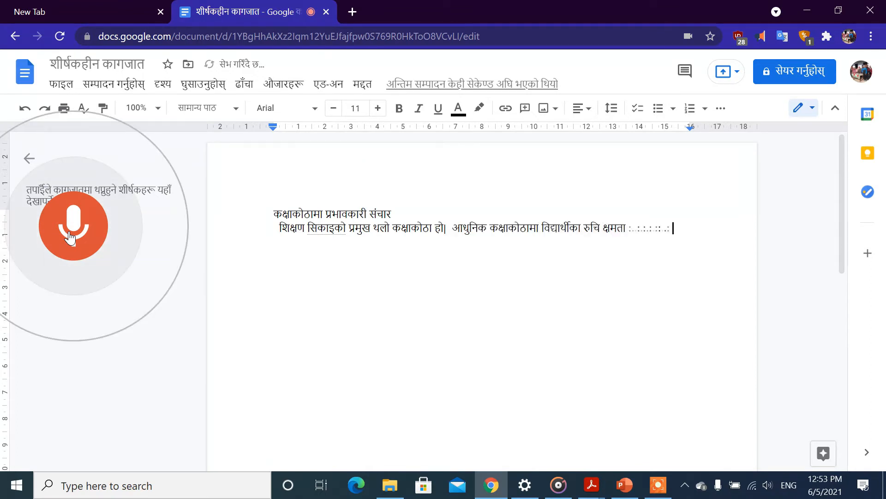
text(अवश्यकता व्यवहार कुशल)
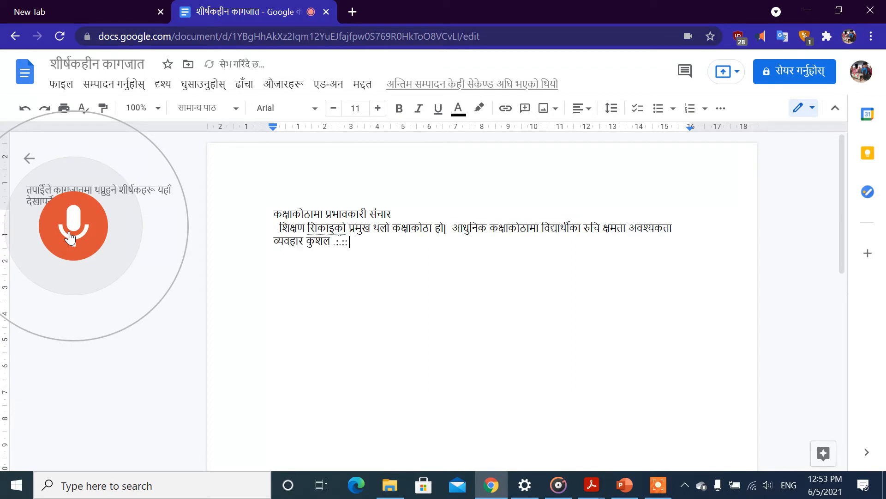
text(सीपको विकास तथा)
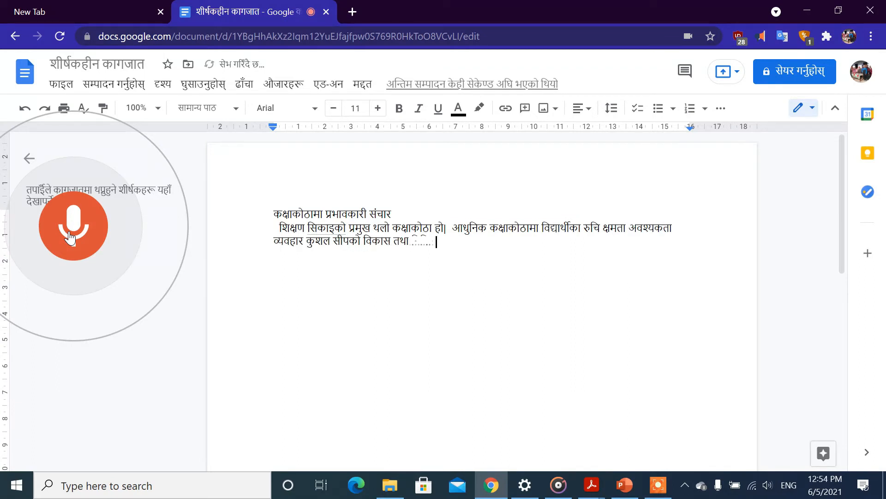
text(विविधताको व्यवस्थापन गर्दै)
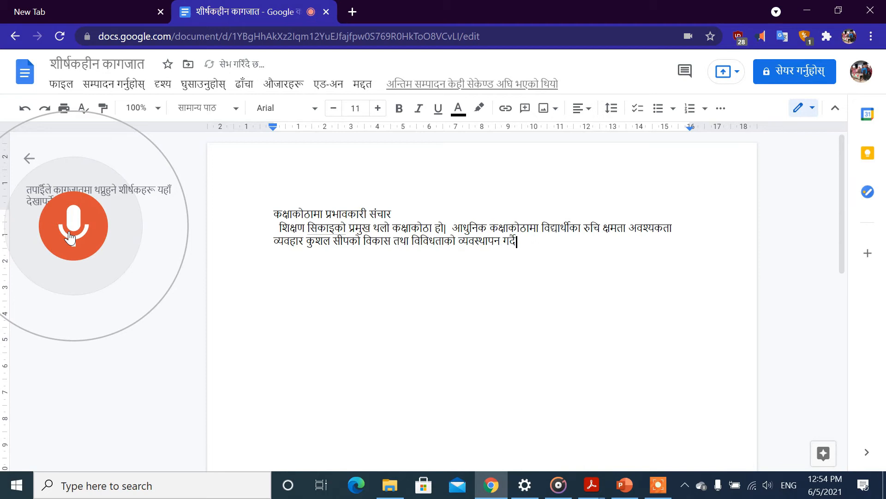
text(विद्यार्थीको आफ्नो khatir)
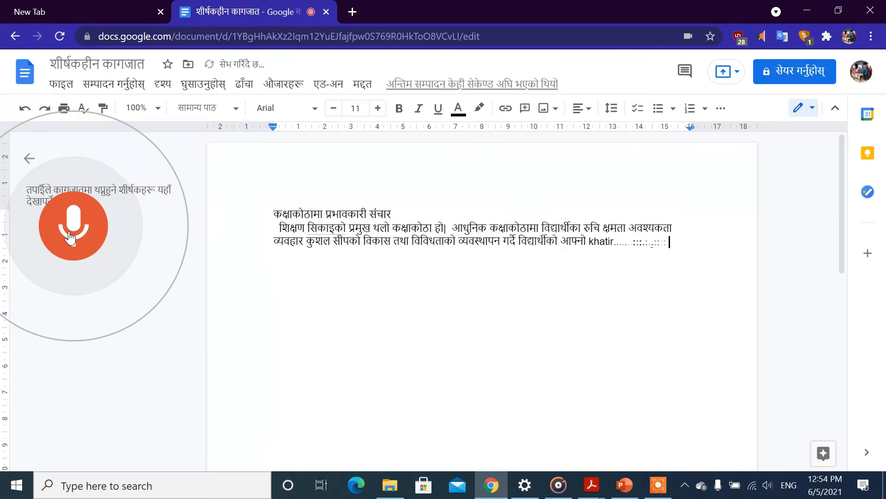
text(क्षमताअनुसार)
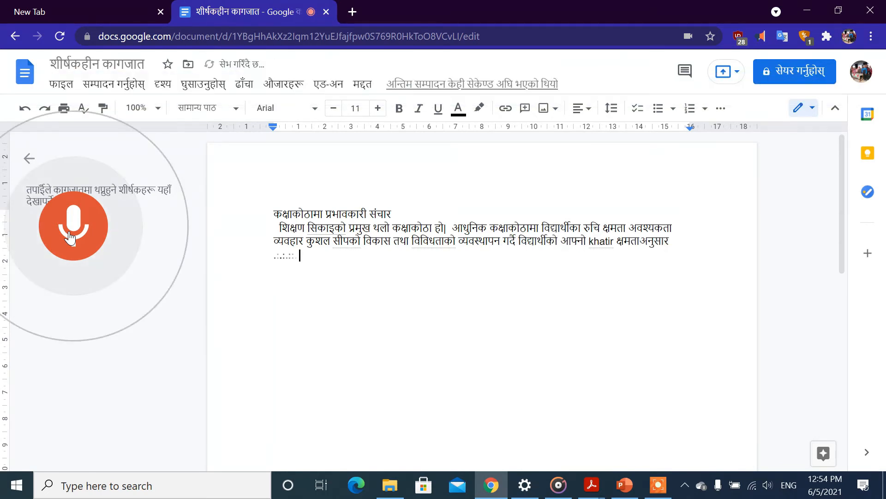
text(आकर्षक र सूचना प्रविधि)
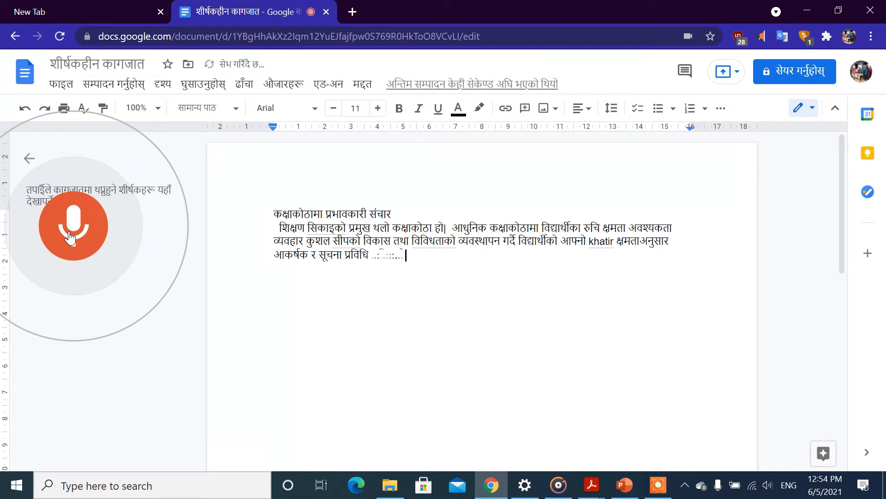
text(सहितको प्रयोगद्वारा)
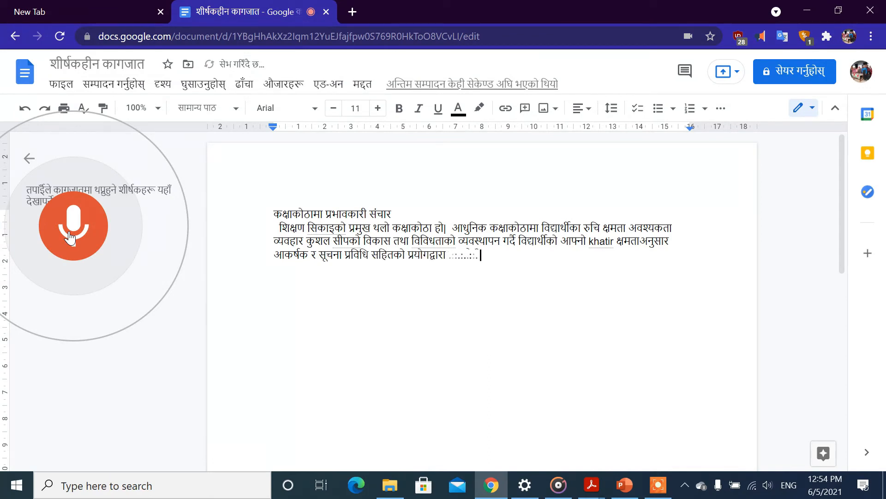
text(बालमैत्री वातावरण सृजना गरी व्यावहारिक र दिगो)
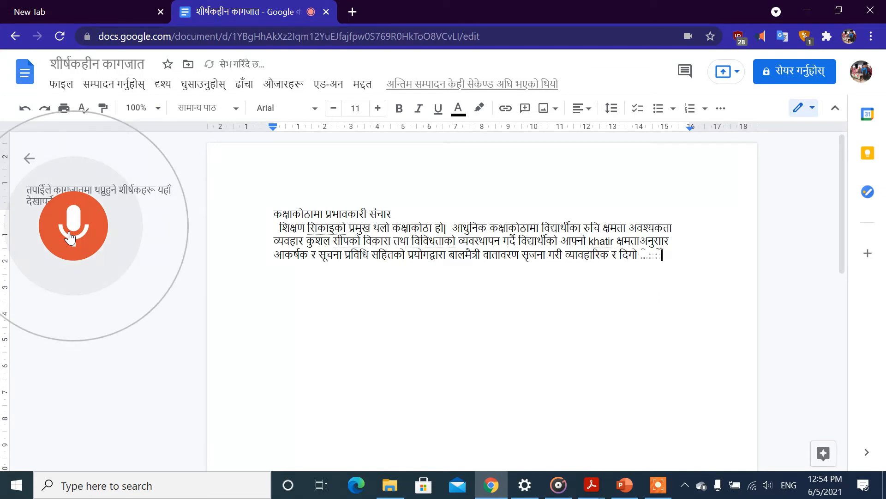
text(सिकाइमा जोड दिन्छ।)
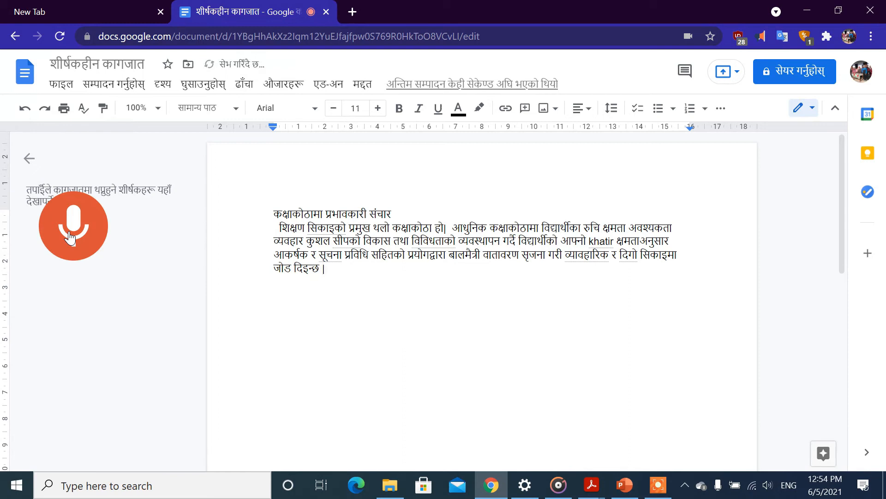
Dictate the extra sentence beginning यसलाई utavle, then stop the microphone.
click(72, 223)
text(।)
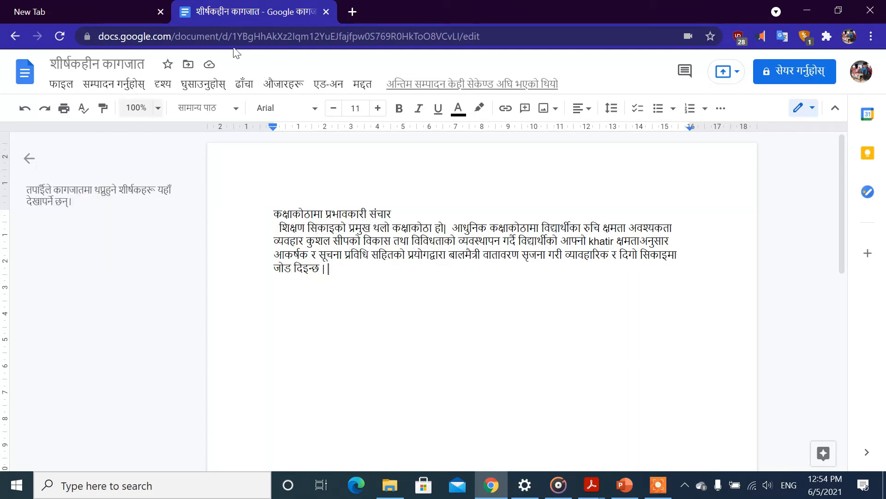
click(284, 84)
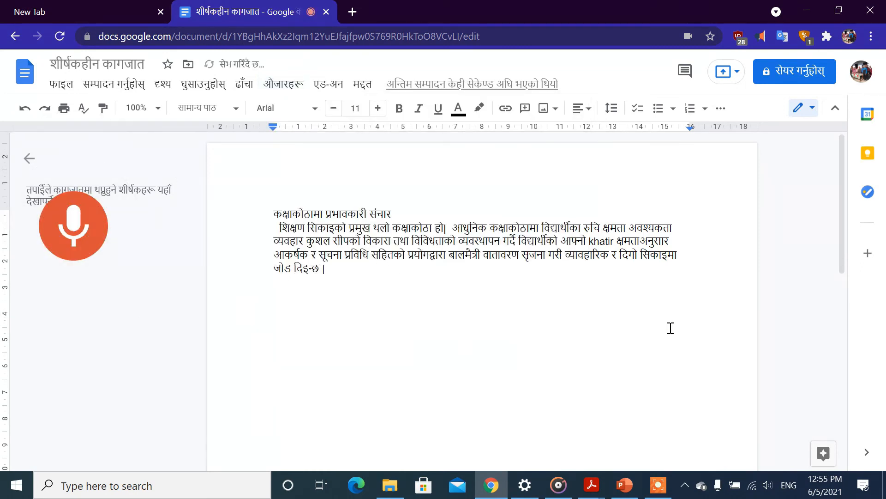
text(यसलाई utavle)
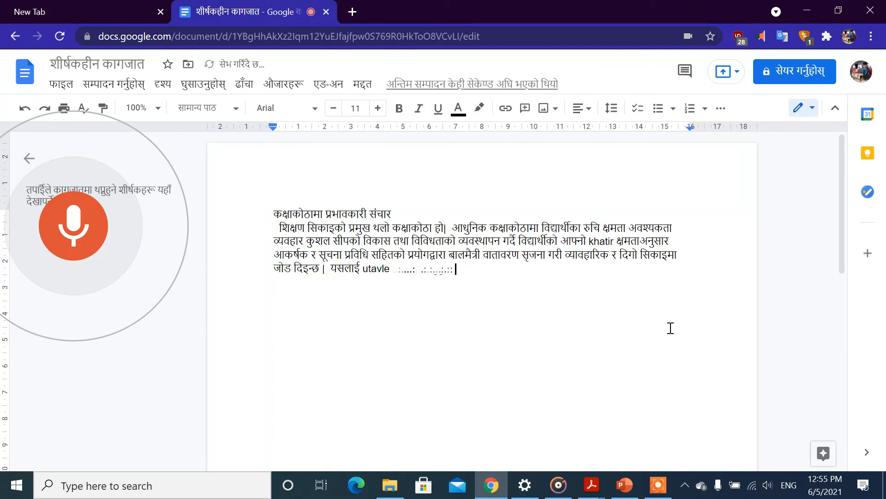
click(73, 225)
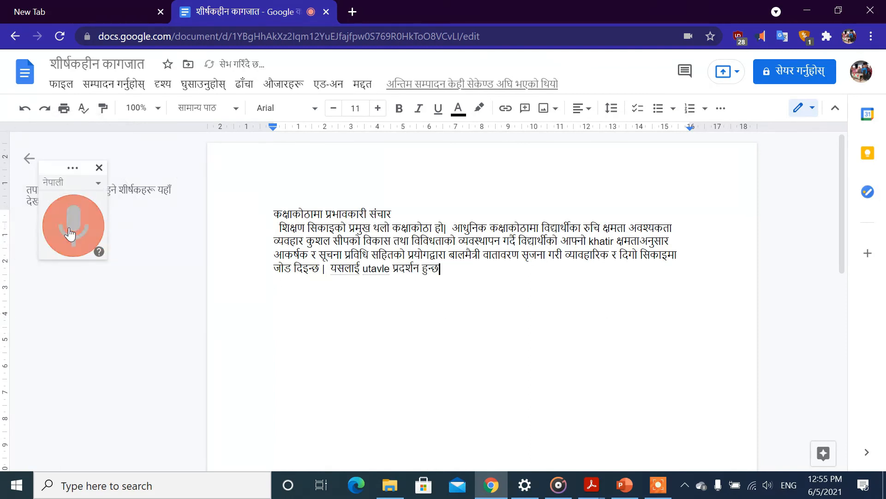